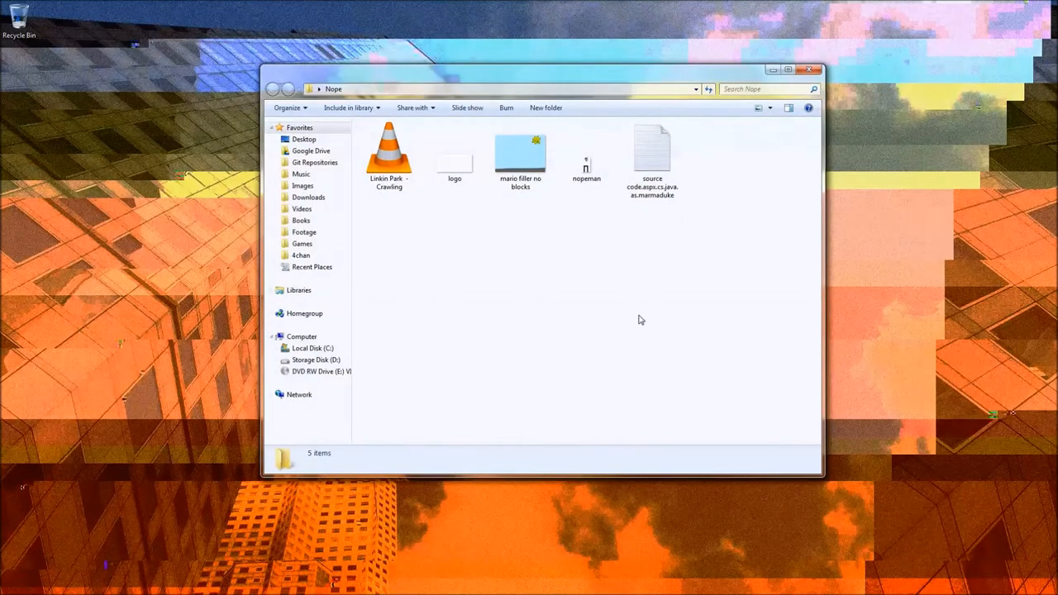
Step: Show the context menu for the nopeman image in the Nope folder
right_click(641, 320)
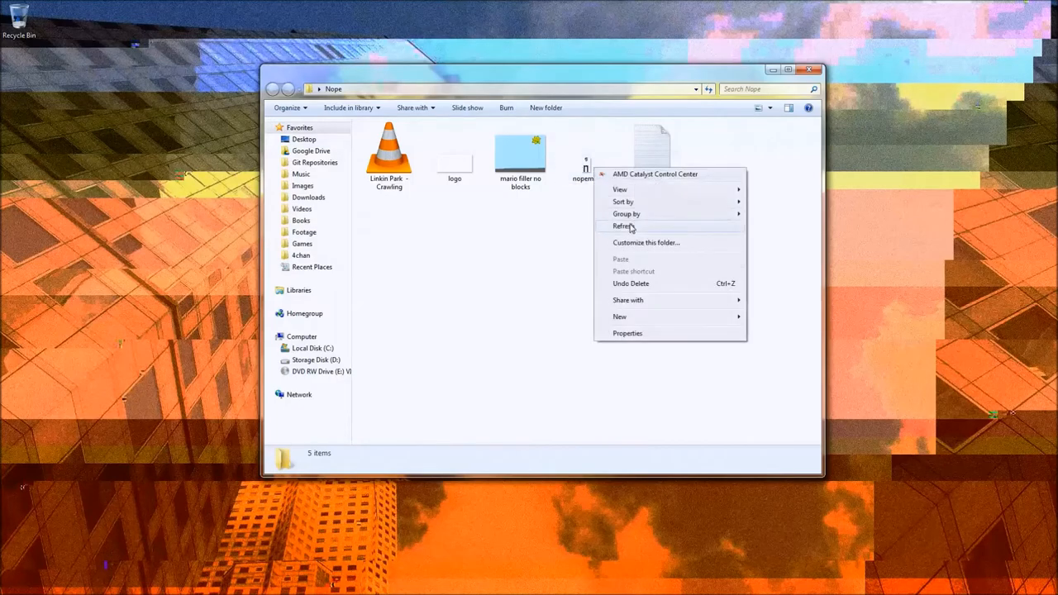
right_click(583, 153)
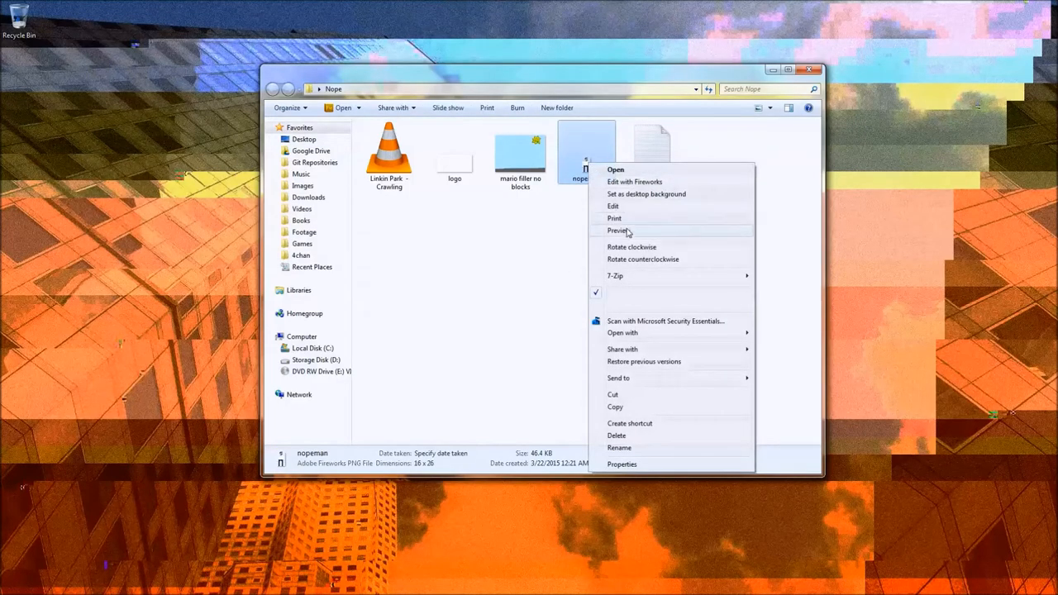
Step: Preview nopeman in Photo Viewer and zoom until the pixel-art man fills the window
click(618, 231)
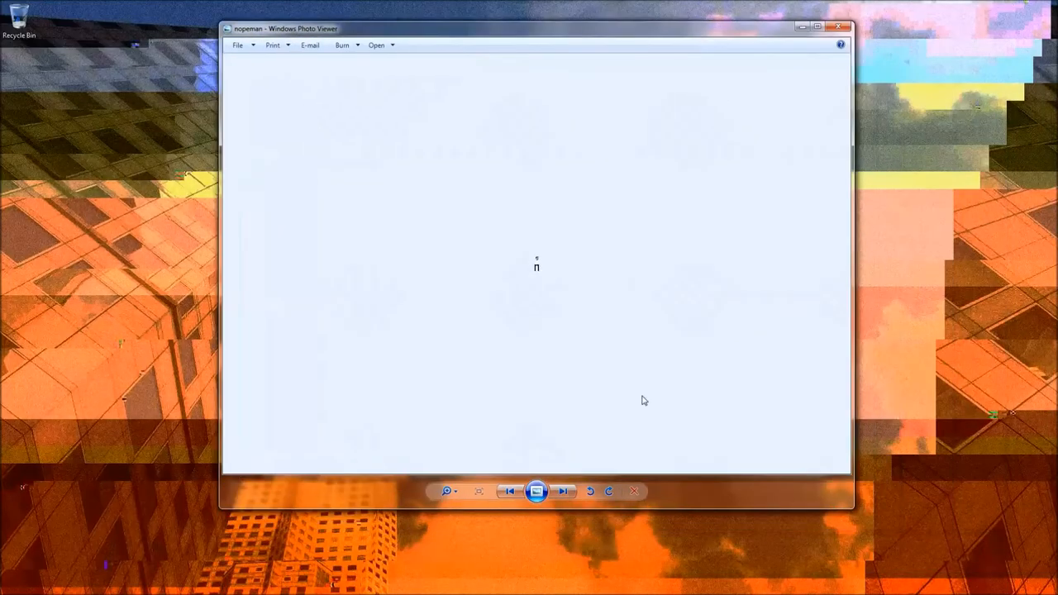
click(446, 491)
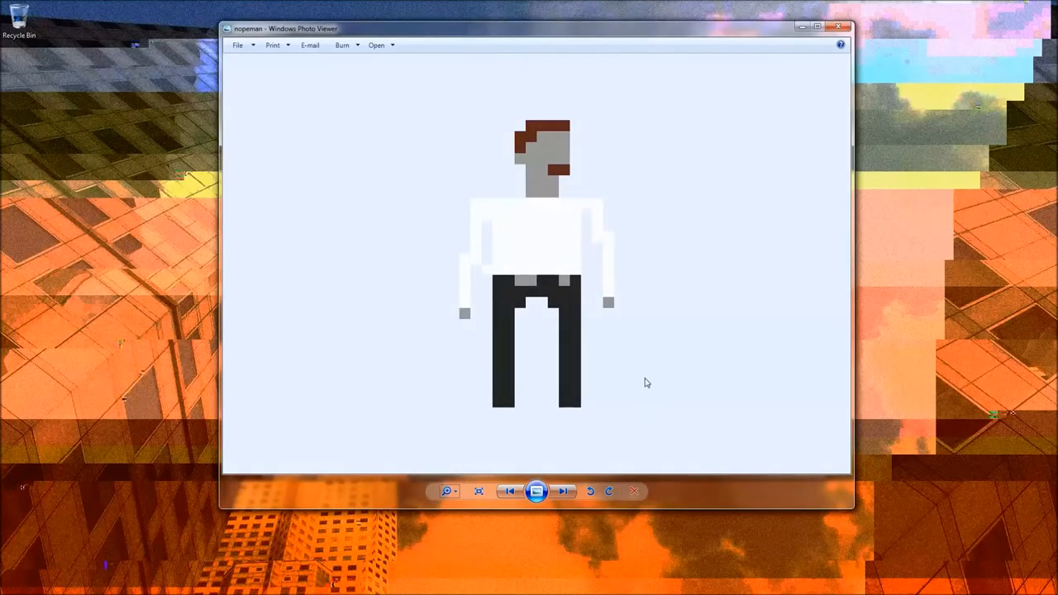
mouse_move(618, 418)
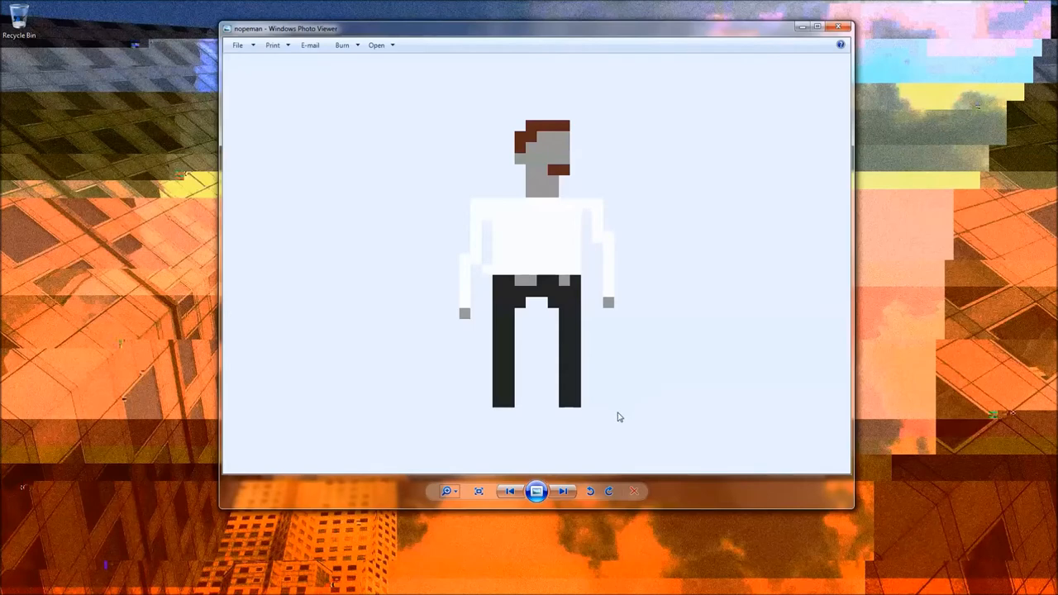
mouse_move(597, 445)
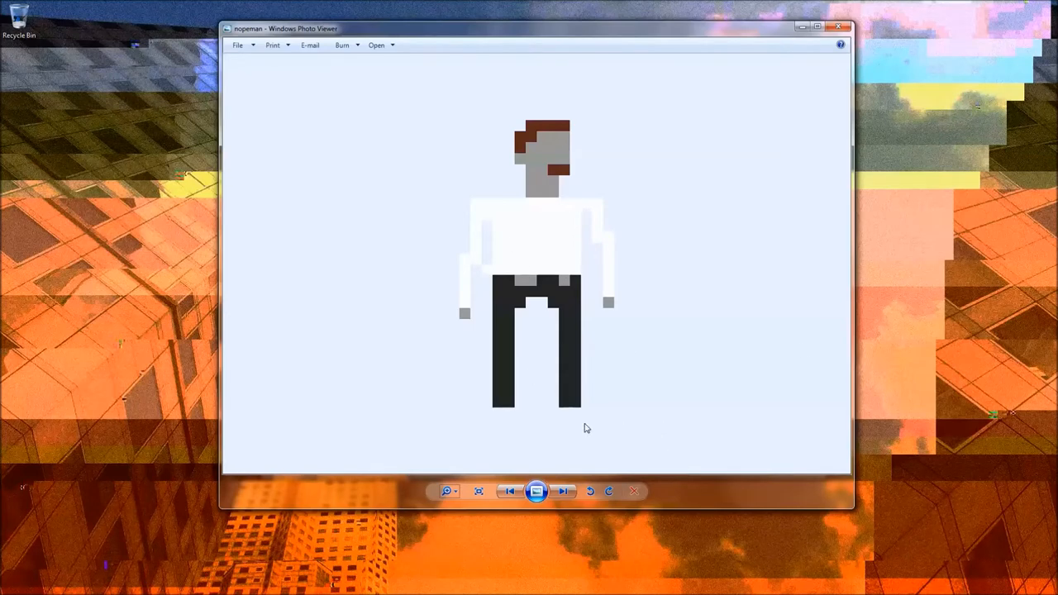
mouse_move(538, 422)
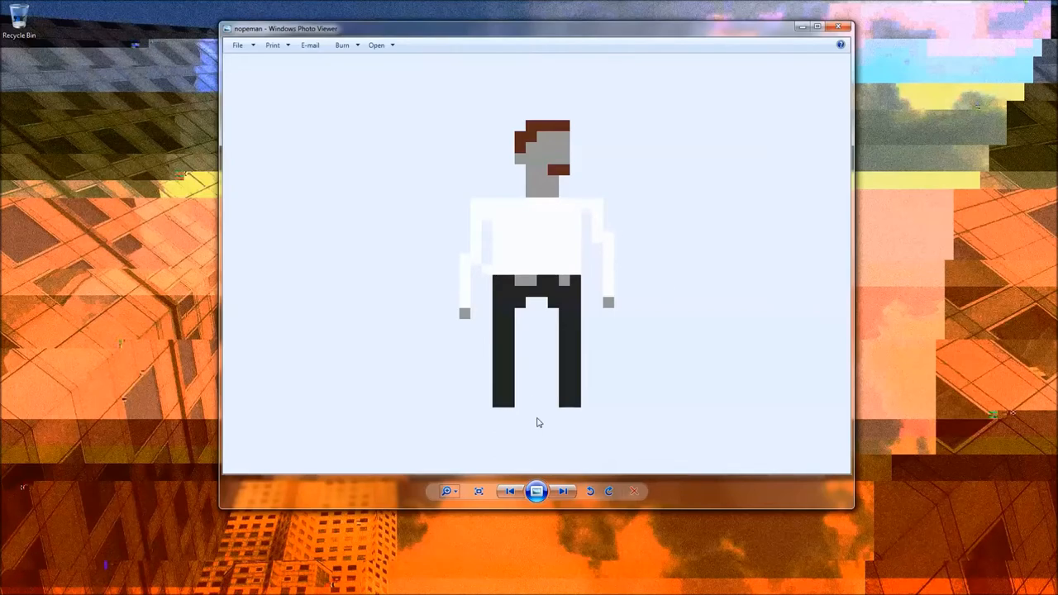
mouse_move(516, 142)
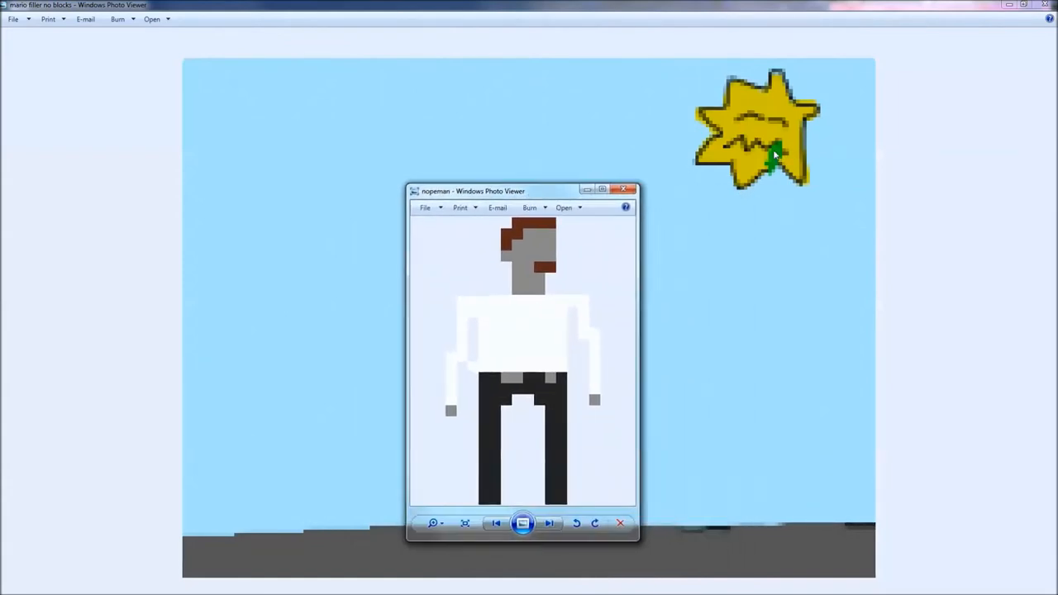
mouse_move(550, 196)
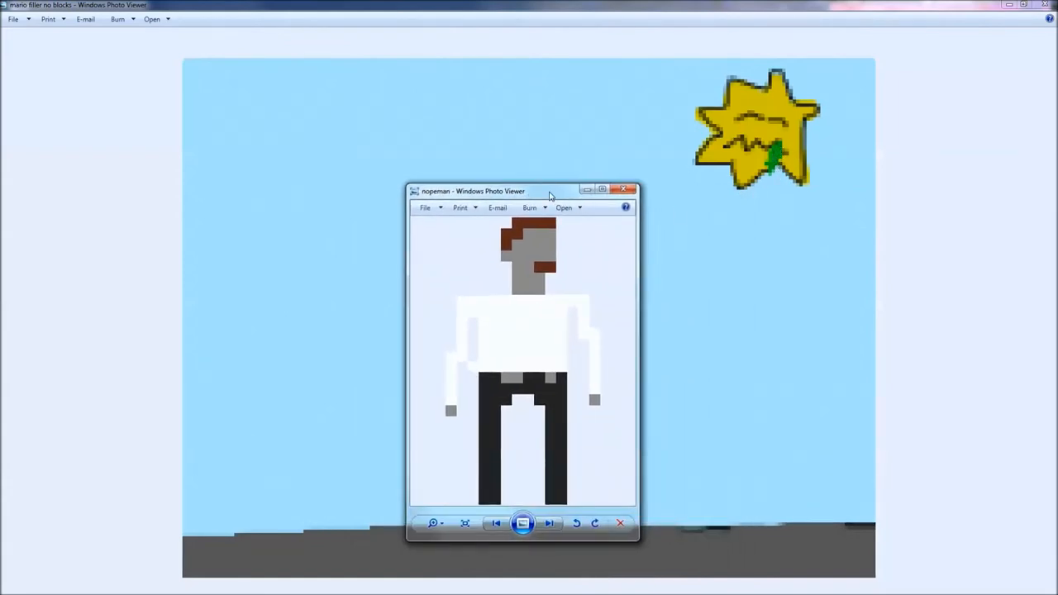
Step: Drag the nopeman viewer window over the mario filler no blocks background
drag(473, 191, 346, 181)
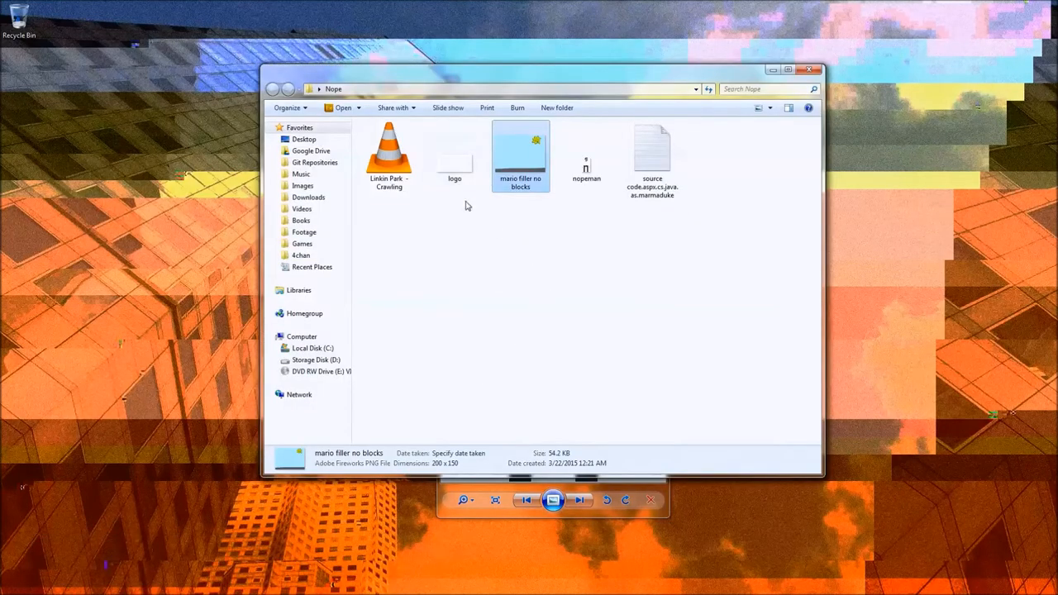
Step: Select the logo image and show its context menu
click(455, 153)
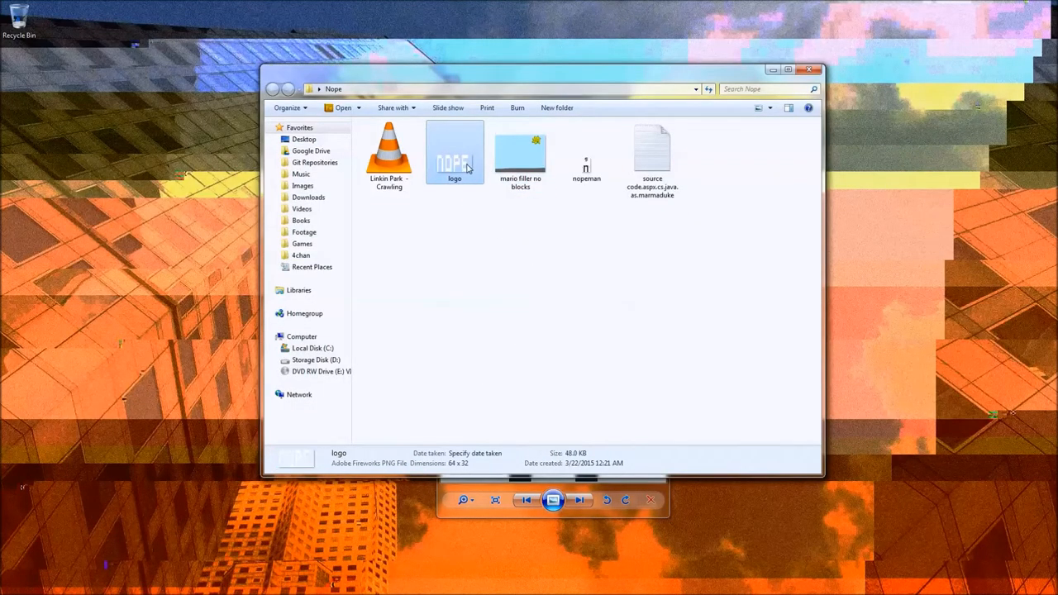
right_click(455, 153)
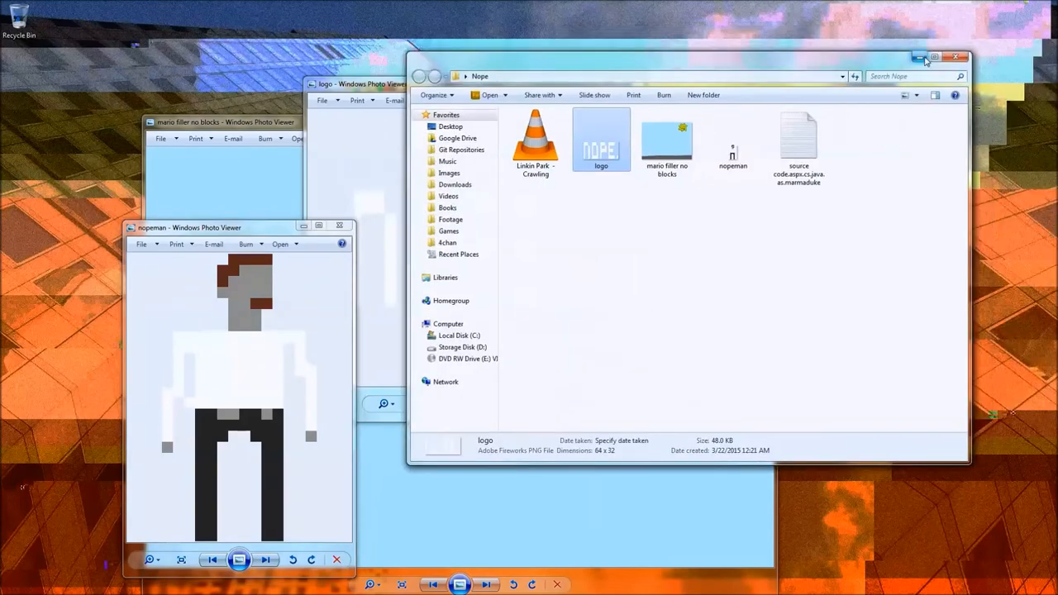
Step: Minimize the Nope folder window to reveal the overlapping viewer windows
click(954, 57)
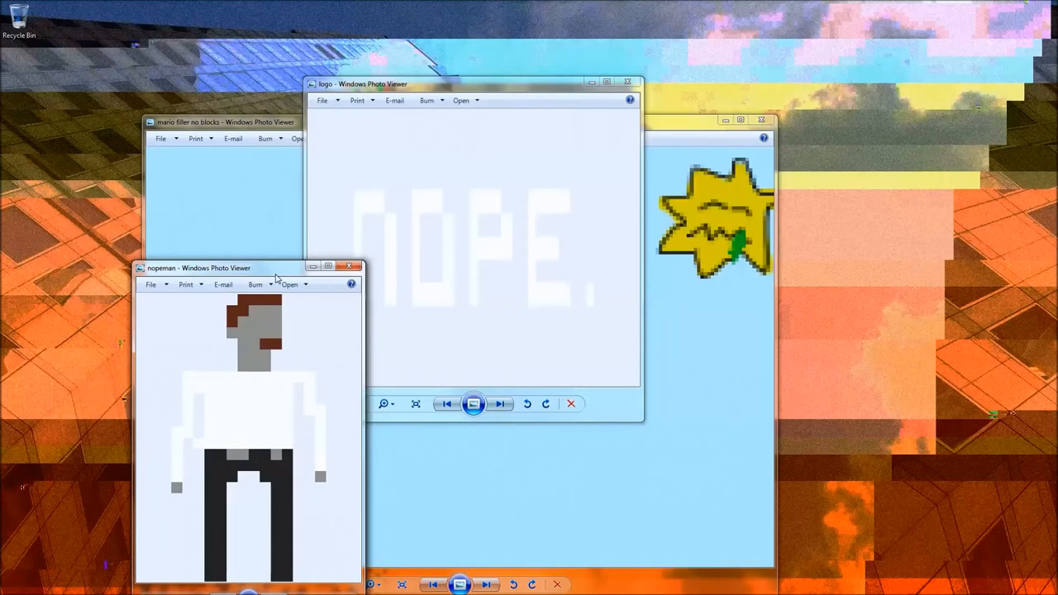
mouse_move(334, 282)
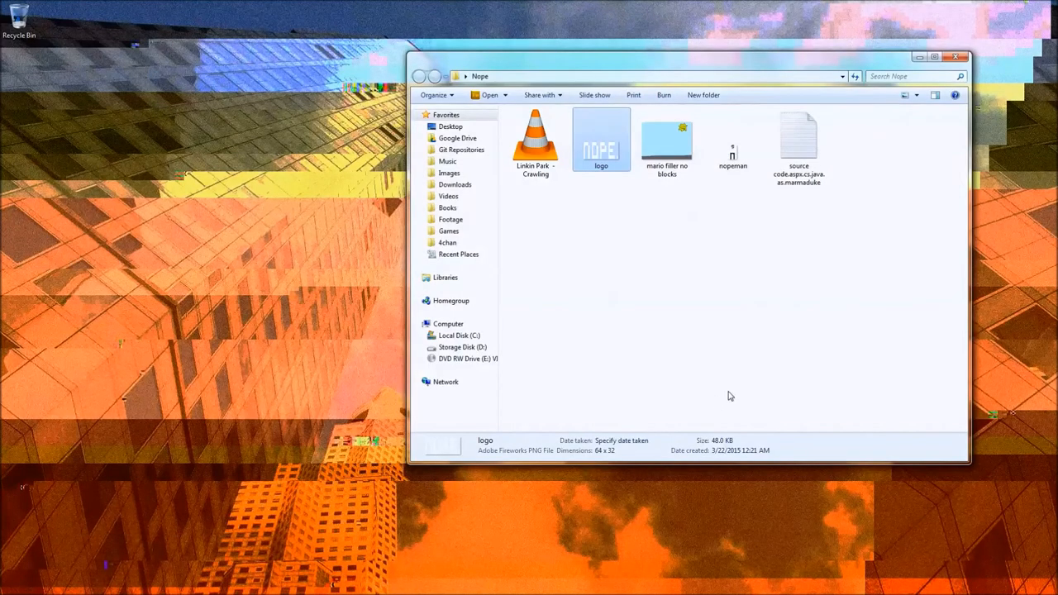
mouse_move(632, 218)
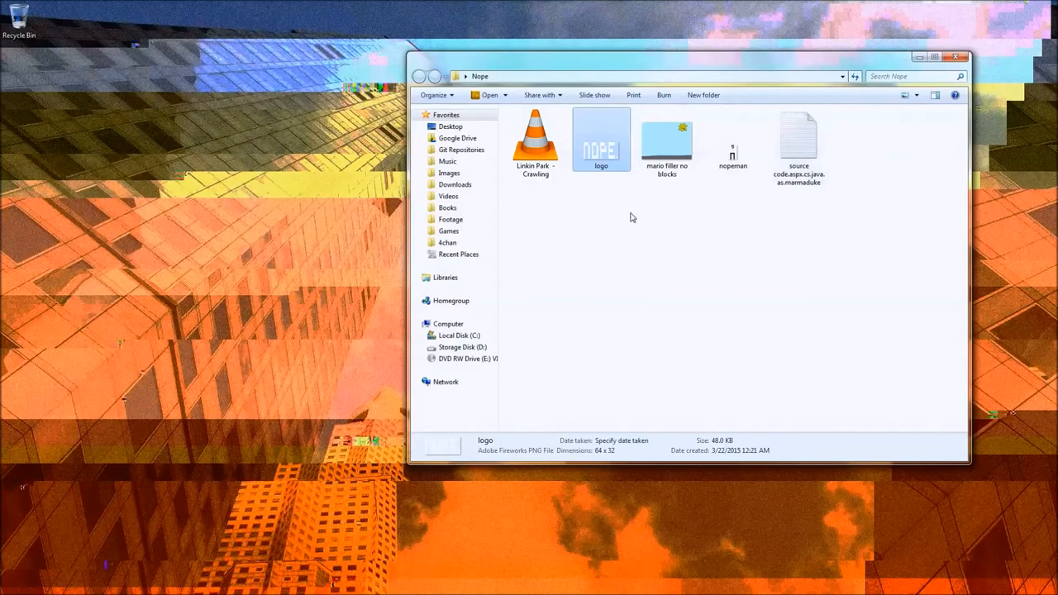
Step: Select the Linkin Park - Crawling mp3 and move the Nope window toward centre
click(535, 140)
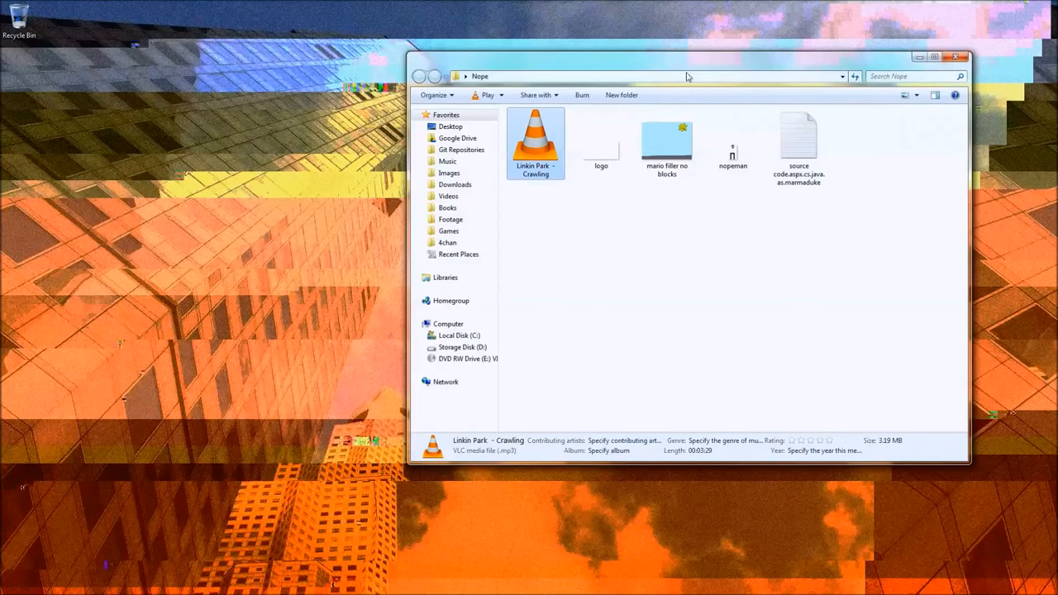
drag(688, 76, 502, 151)
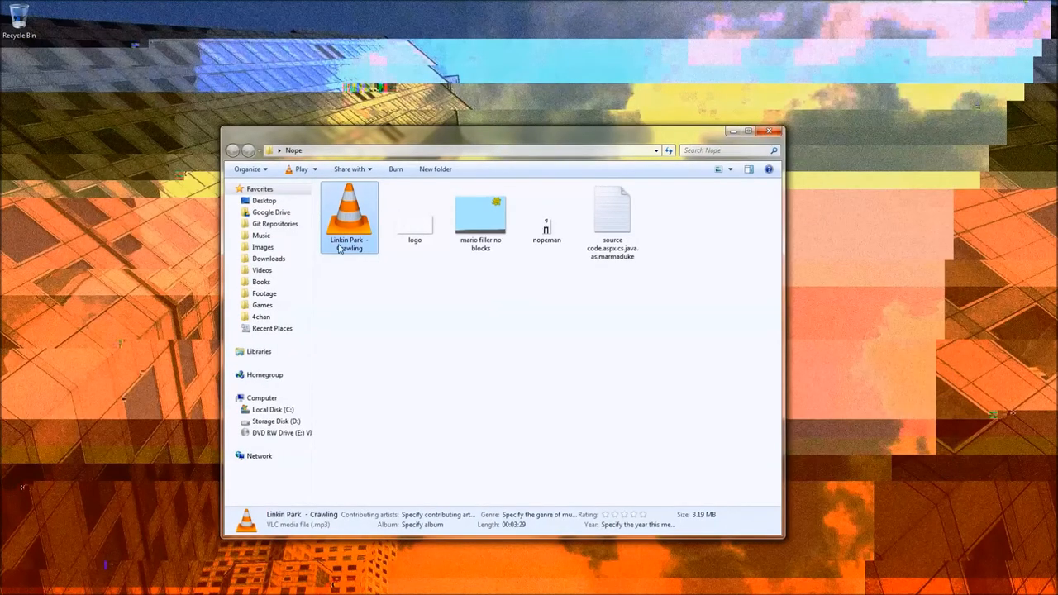